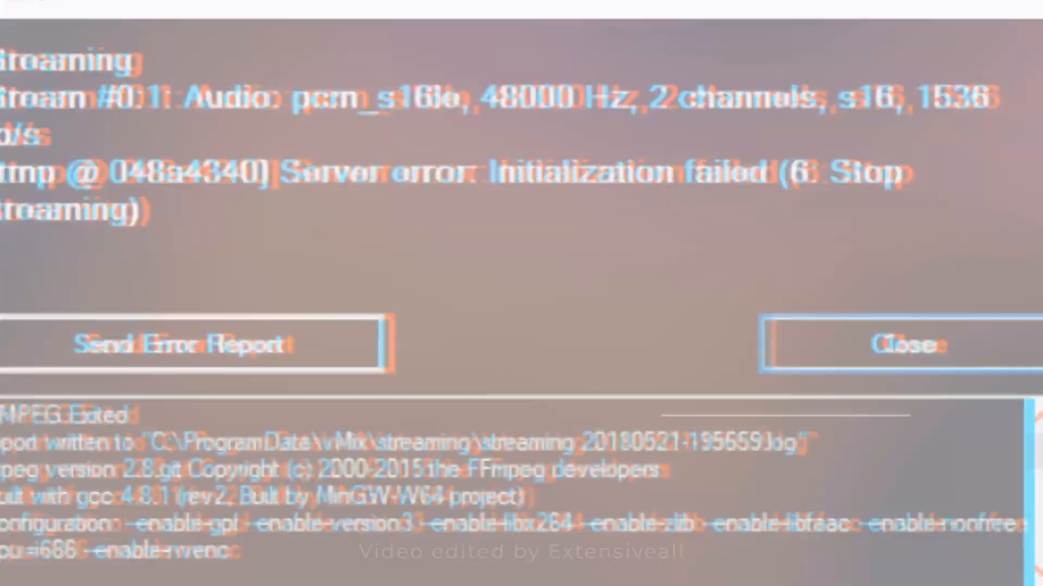
Close the FFmpeg streaming error dialog to return to the production screen
{"action": "left_click", "coordinate": [902, 344]}
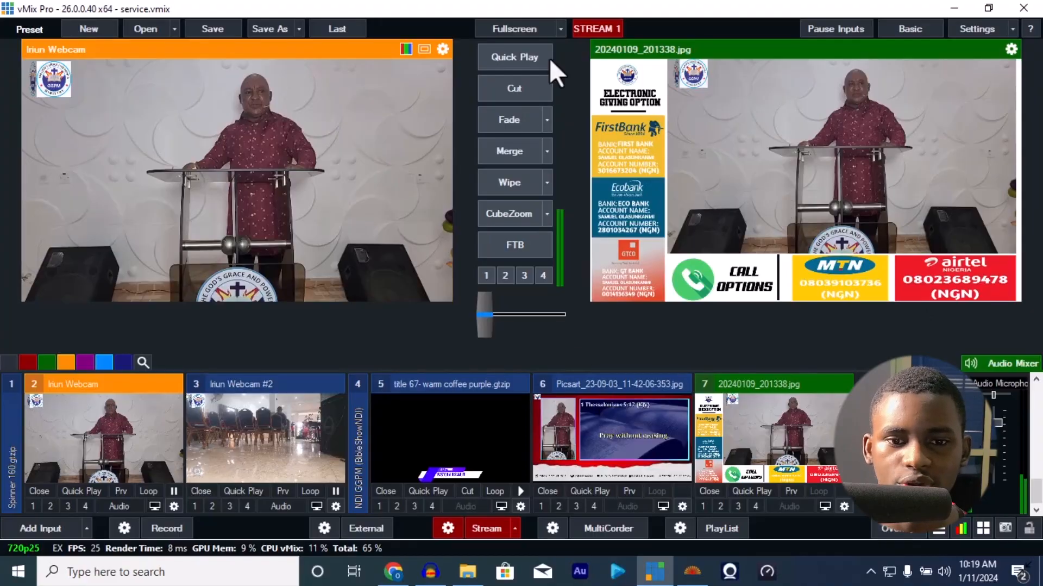
{"action": "mouse_move", "coordinate": [573, 127]}
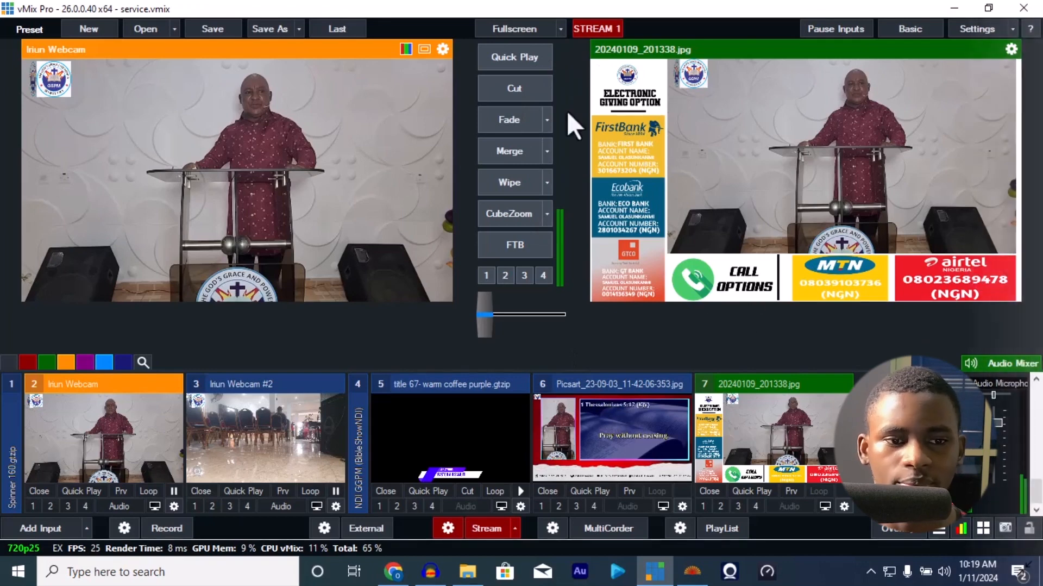
{"action": "mouse_move", "coordinate": [889, 180]}
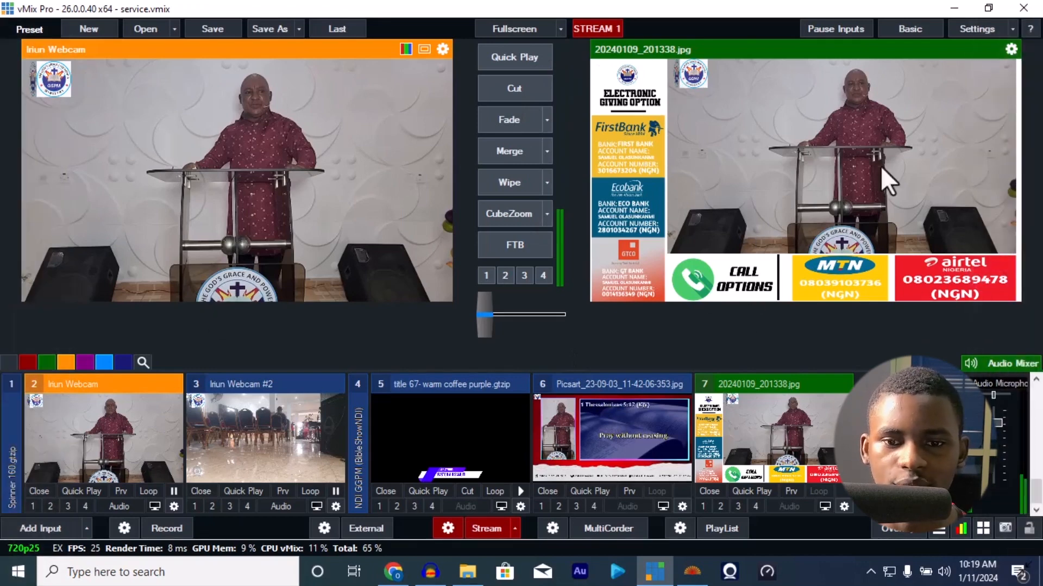
{"action": "mouse_move", "coordinate": [752, 286]}
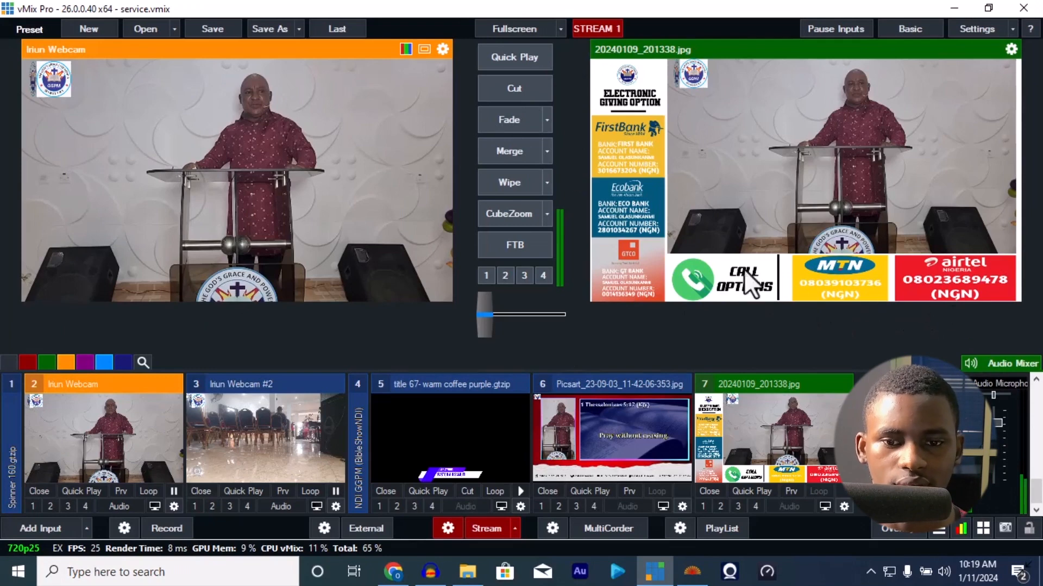
{"action": "mouse_move", "coordinate": [622, 126]}
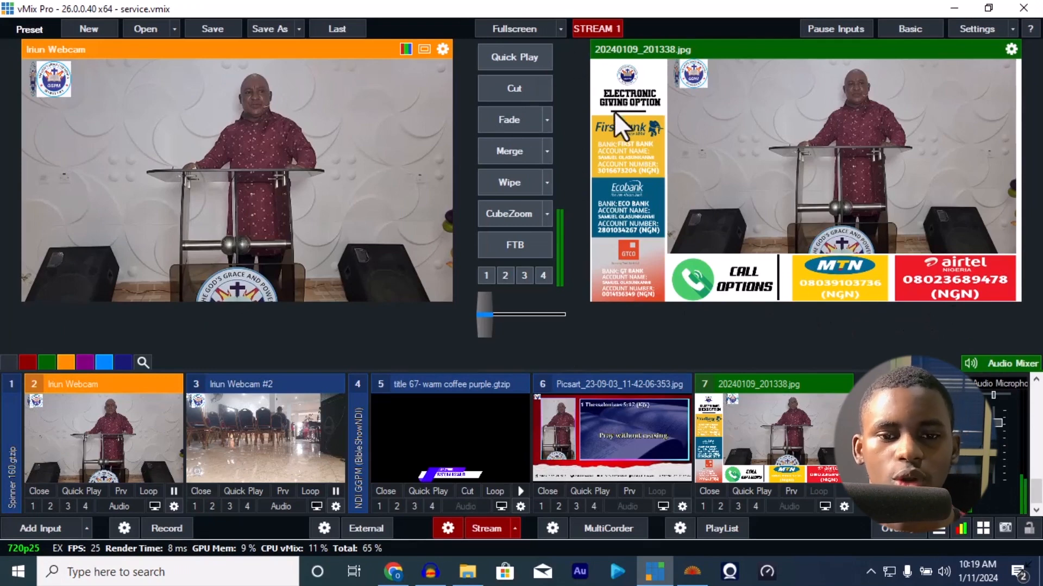
{"action": "mouse_move", "coordinate": [631, 155]}
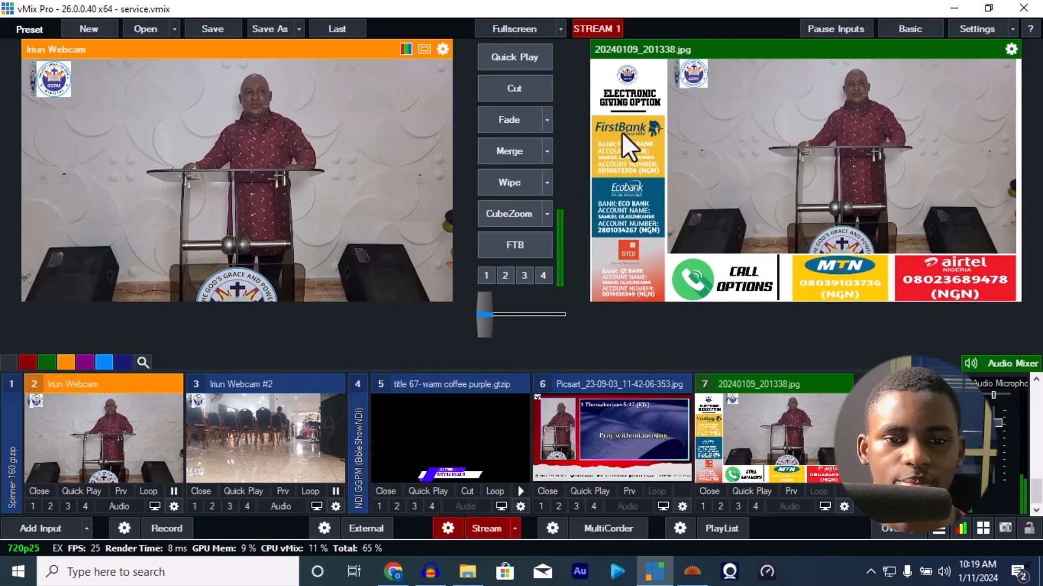
{"action": "mouse_move", "coordinate": [612, 180]}
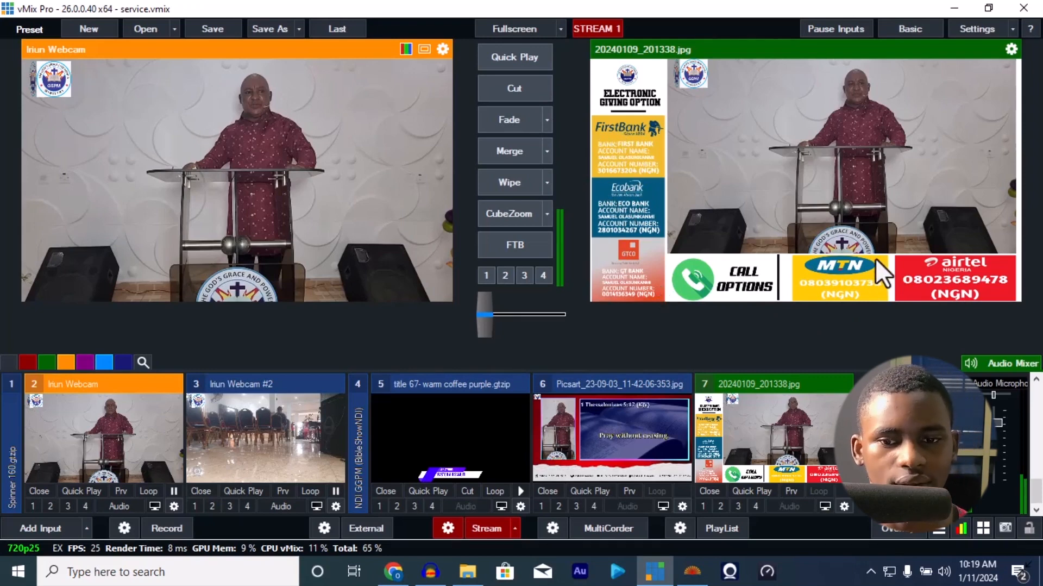
{"action": "mouse_move", "coordinate": [815, 293]}
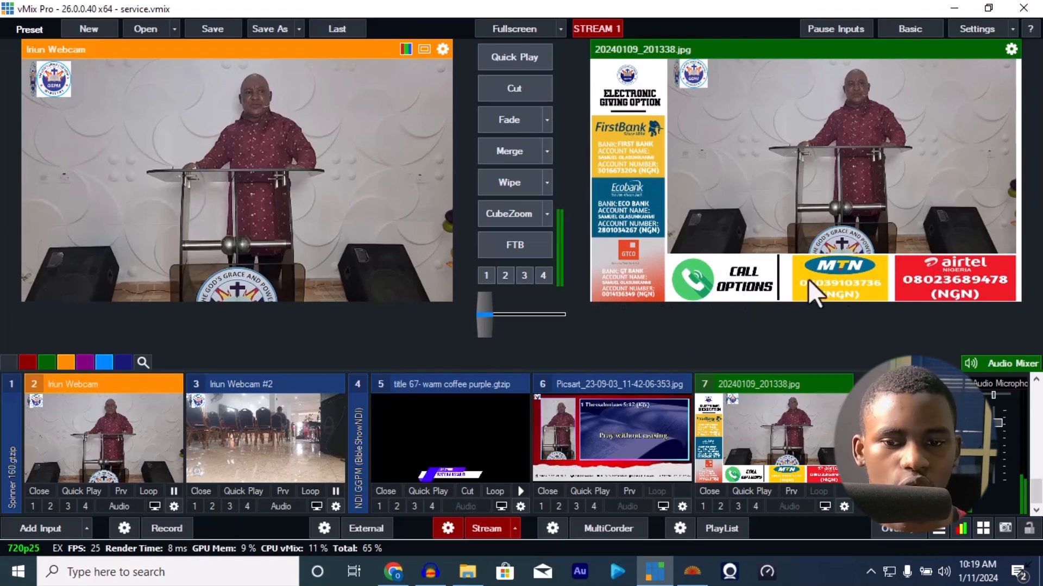
{"action": "mouse_move", "coordinate": [753, 261]}
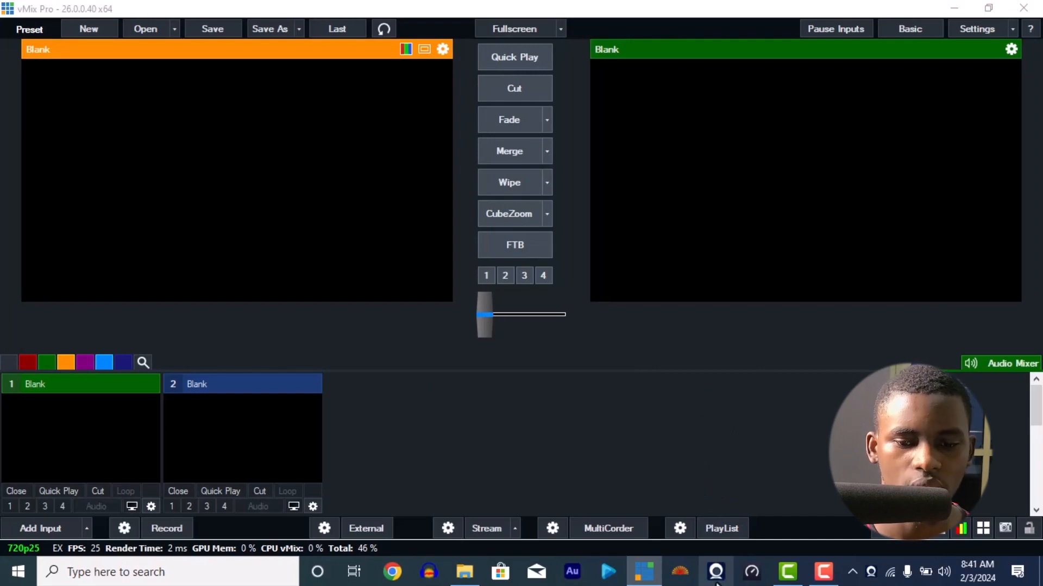
Check the Iriun Webcam app's live phone feed, then hide it and return to vMix
{"action": "left_click", "coordinate": [717, 571]}
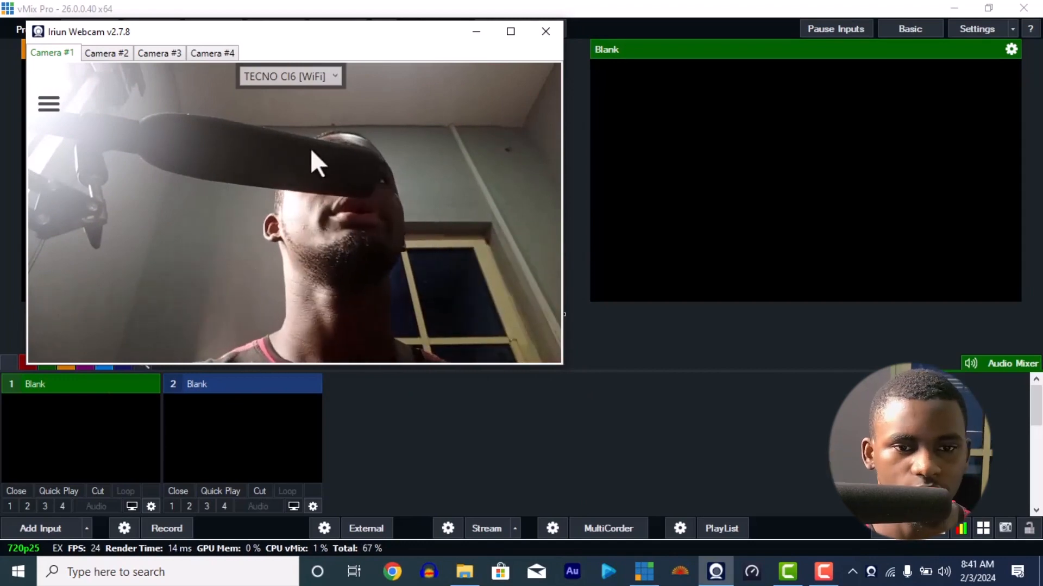
{"action": "left_click", "coordinate": [545, 31]}
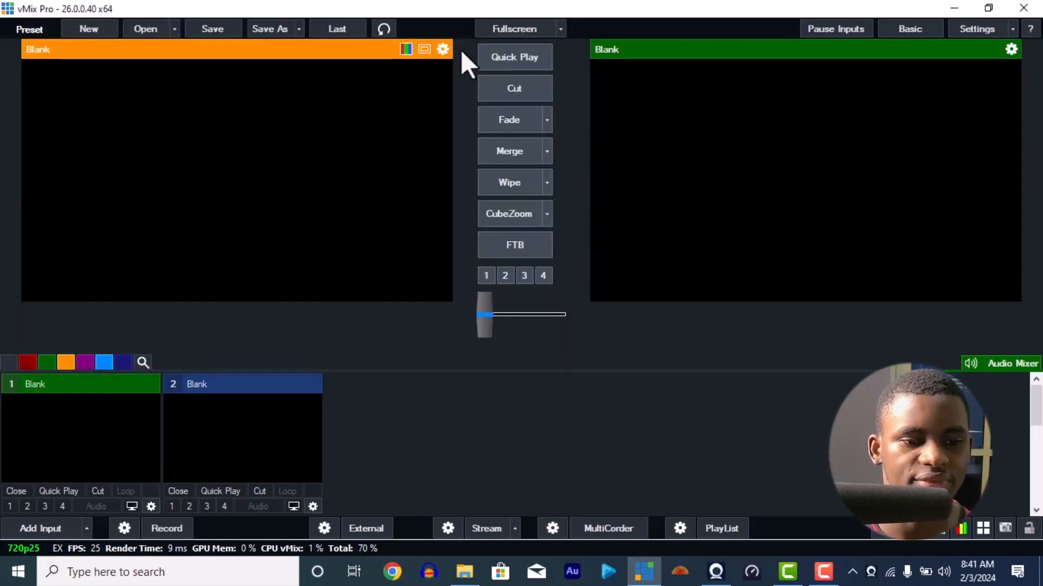
Add Iriun Webcam as a camera input with Audio Device set to None
{"action": "left_click", "coordinate": [39, 528]}
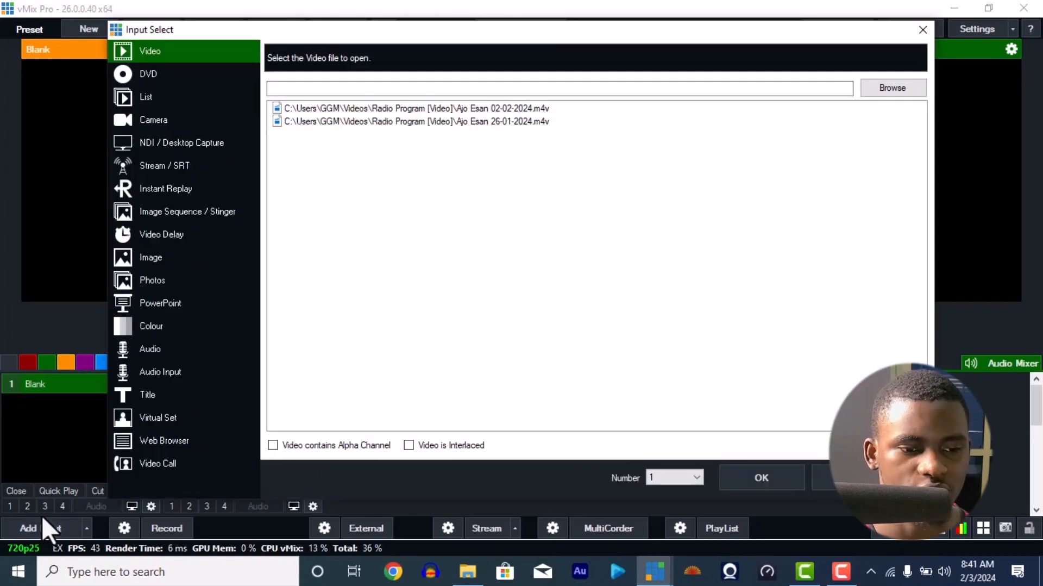
{"action": "left_click", "coordinate": [154, 119]}
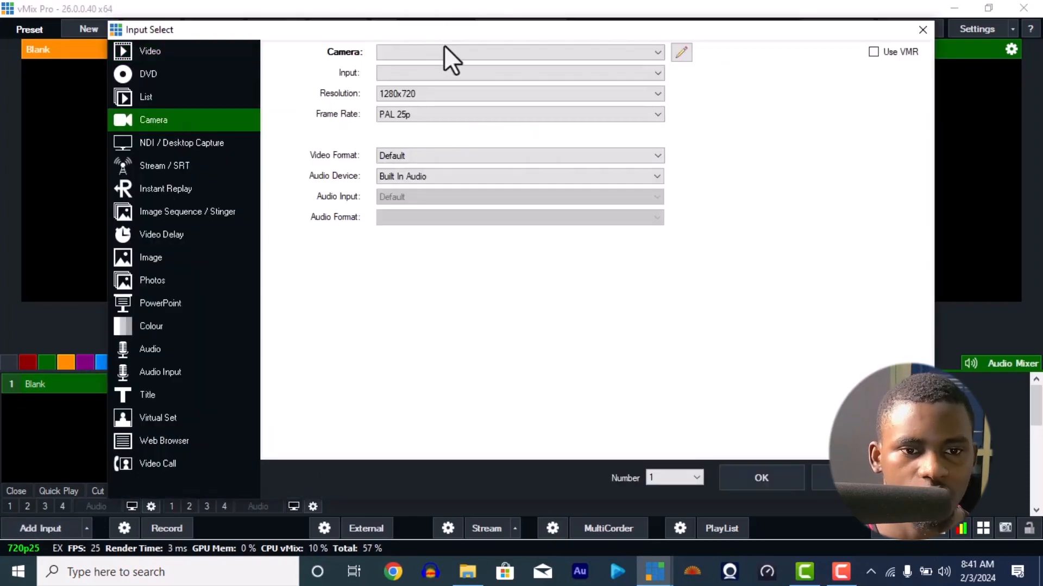
{"action": "left_click", "coordinate": [519, 52]}
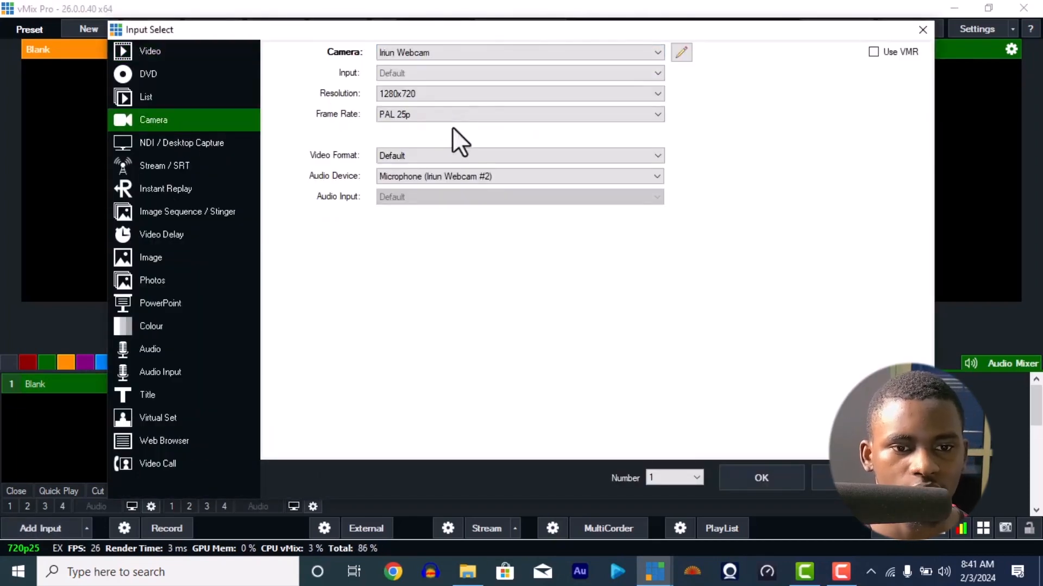
{"action": "left_click", "coordinate": [519, 176]}
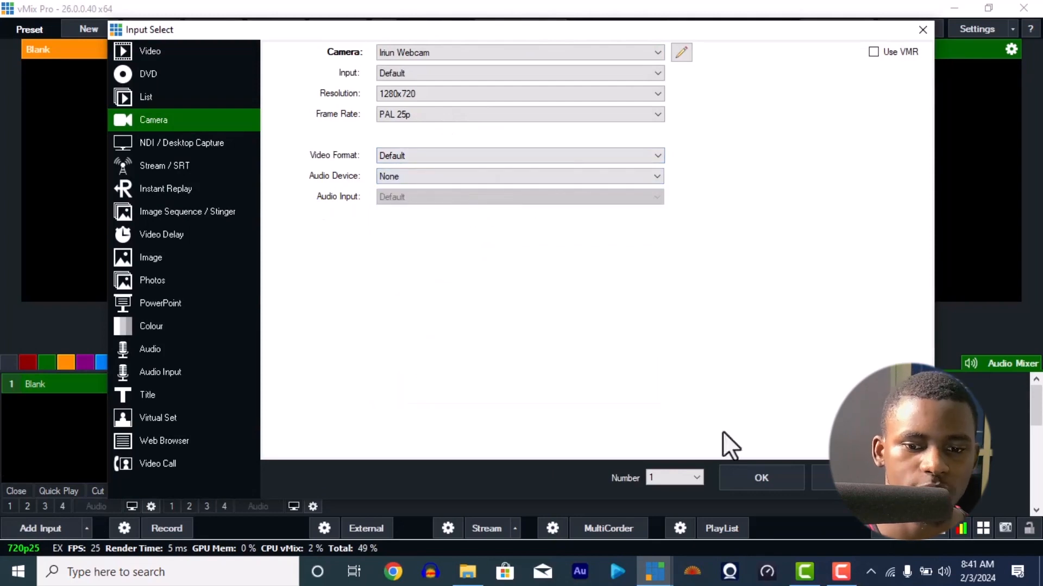
{"action": "left_click", "coordinate": [761, 477]}
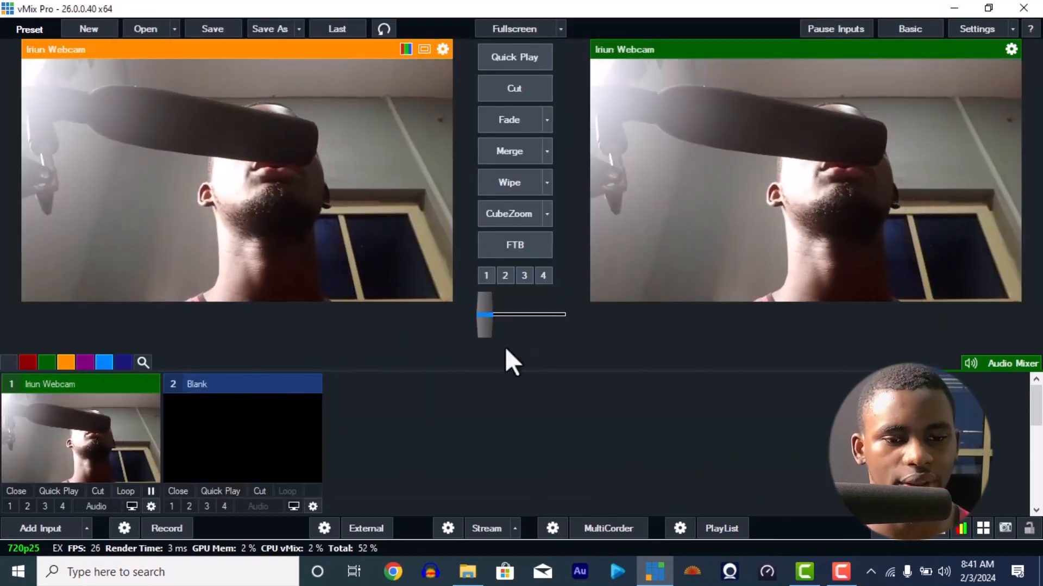
{"action": "mouse_move", "coordinate": [468, 571]}
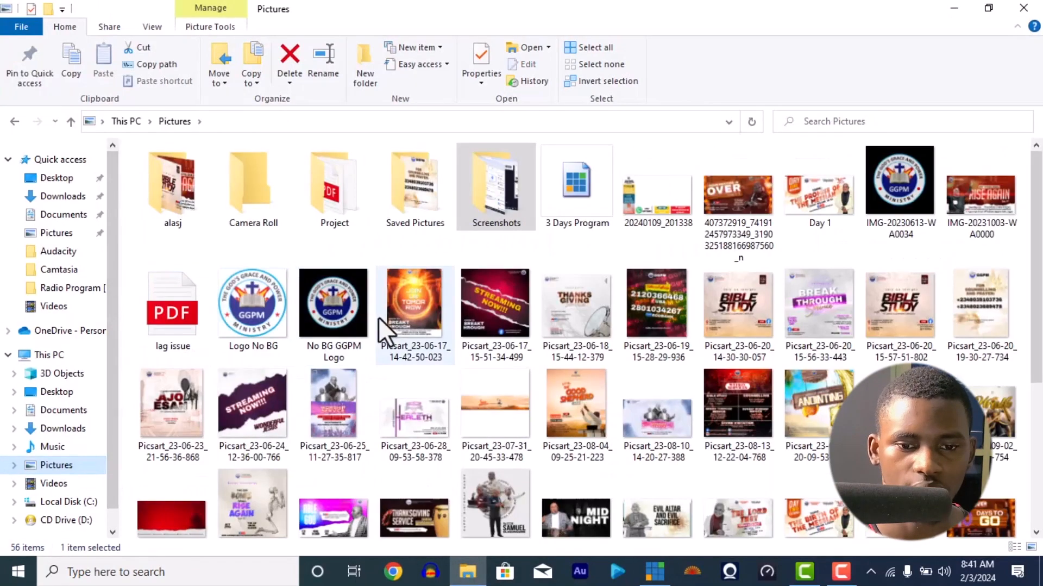
Browse the Pictures folder and select the 20240109_201338 giving-options image
{"action": "scroll", "scroll_direction": "down", "scroll_amount": 3}
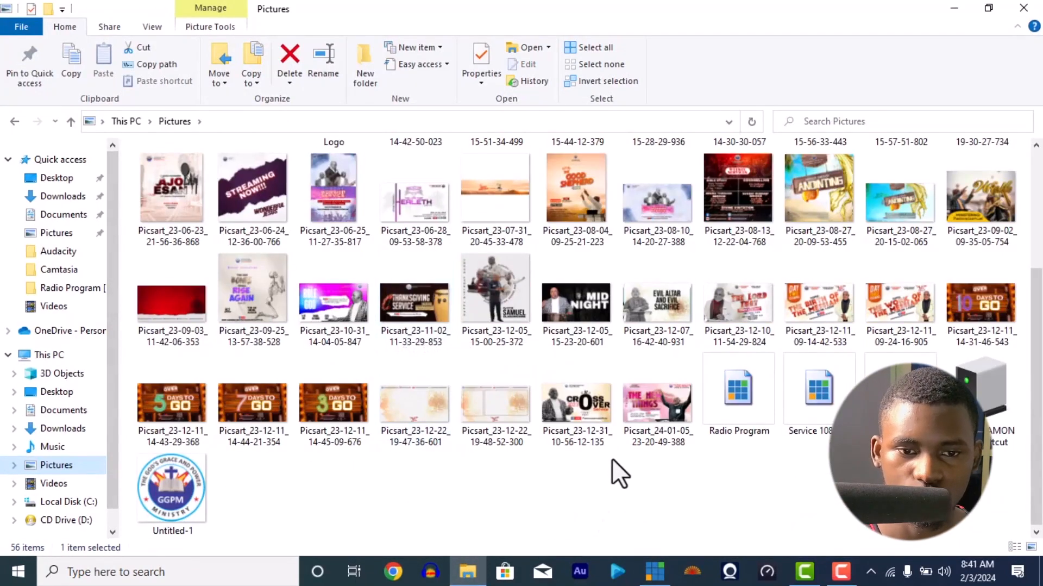
{"action": "scroll", "scroll_direction": "up", "scroll_amount": 3}
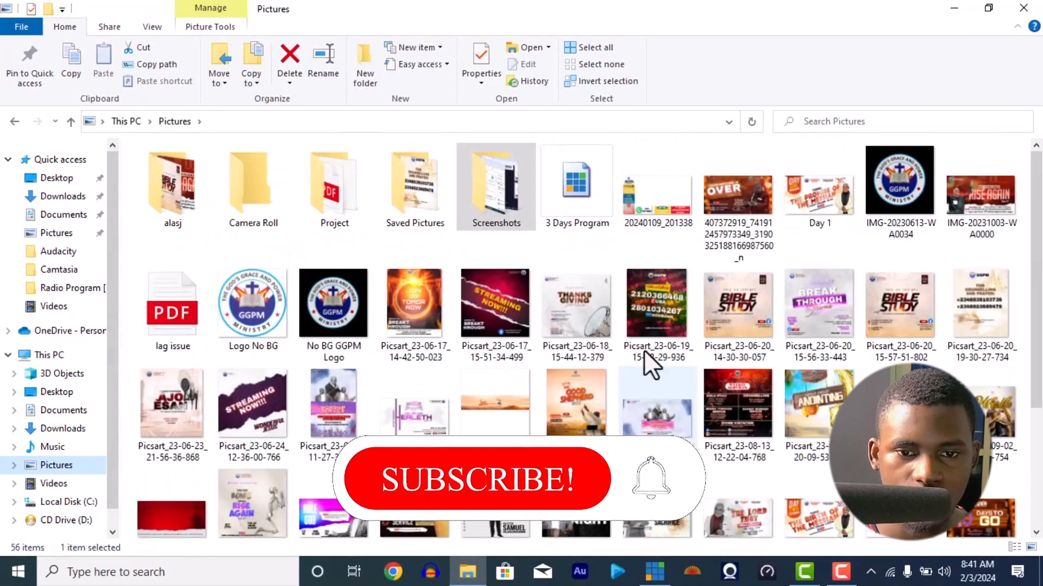
{"action": "left_click", "coordinate": [658, 186]}
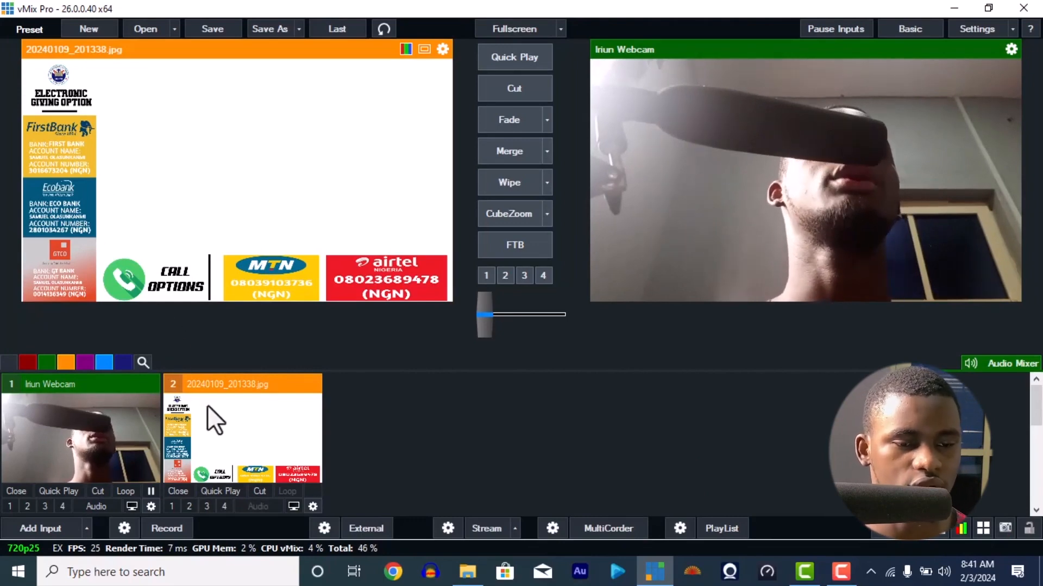
{"action": "mouse_move", "coordinate": [54, 127]}
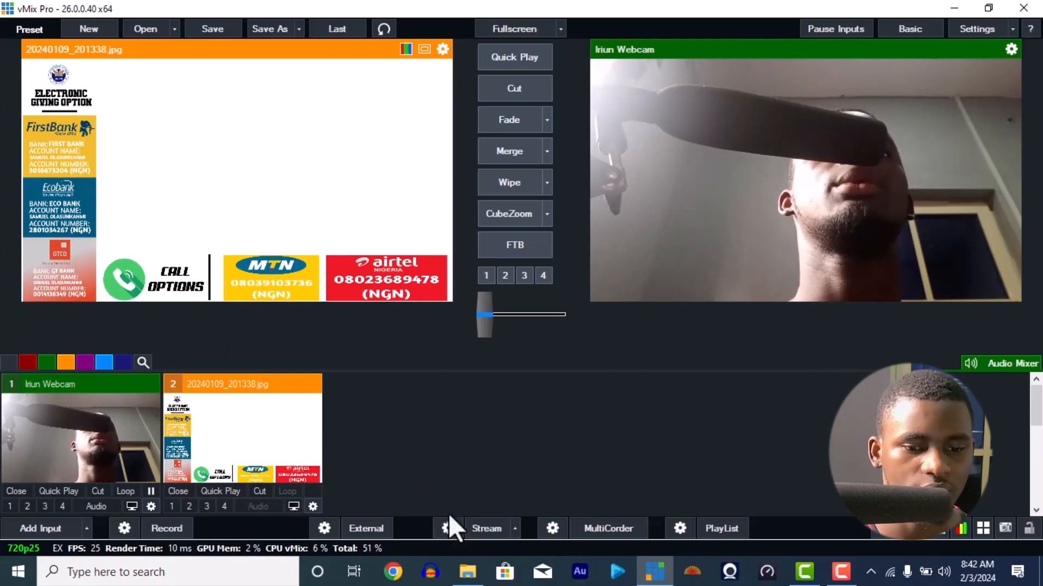
{"action": "mouse_move", "coordinate": [468, 571]}
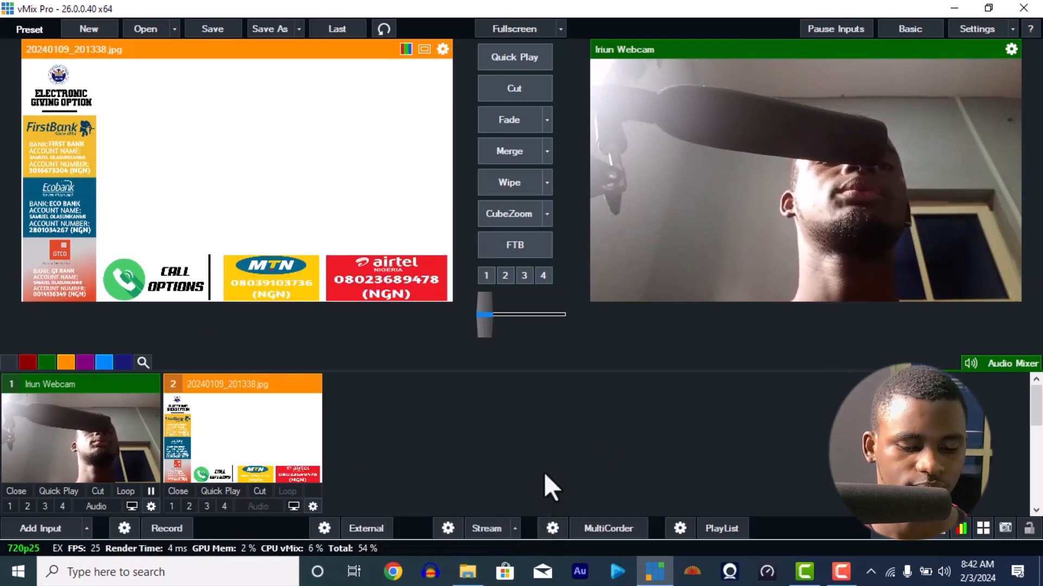
Bring the 20240109_201338.jpg giving graphic into vMix as input 2 in preview
{"action": "left_click", "coordinate": [468, 571]}
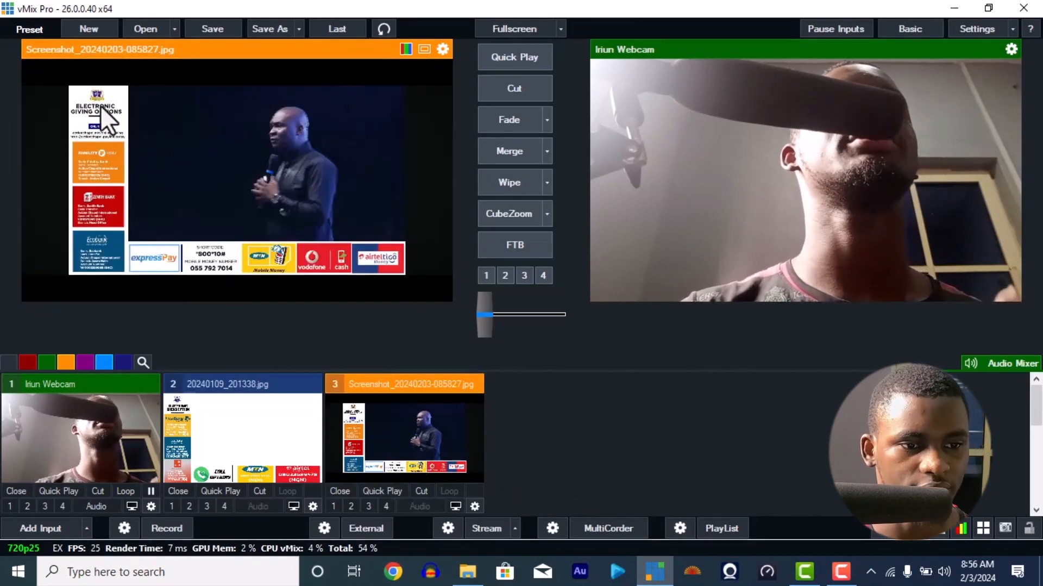
{"action": "mouse_move", "coordinate": [519, 523]}
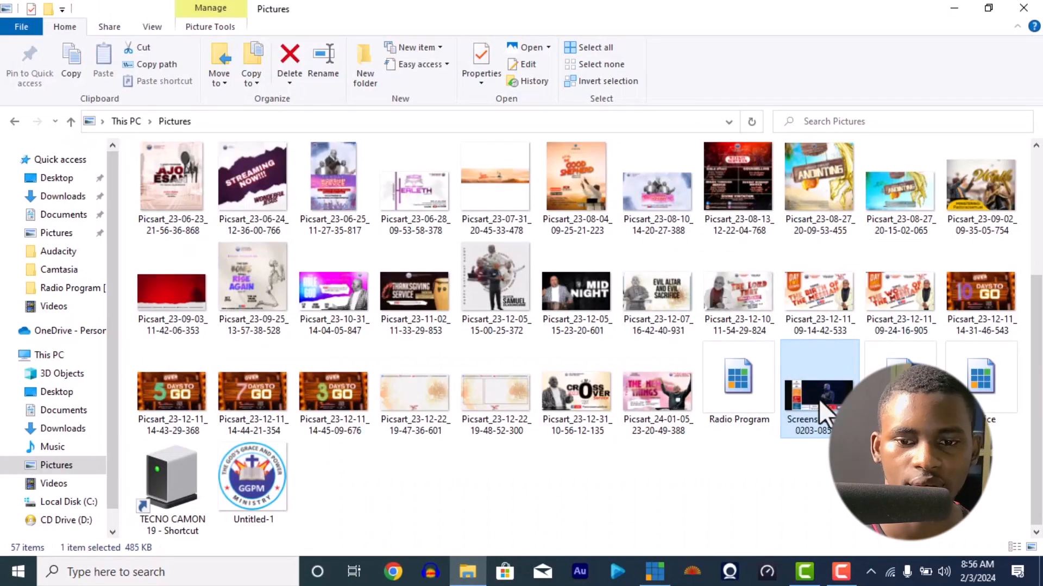
View the screenshot full-size in Photos, then put the 20240109_201338 graphic back in preview
{"action": "double_click", "coordinate": [818, 388]}
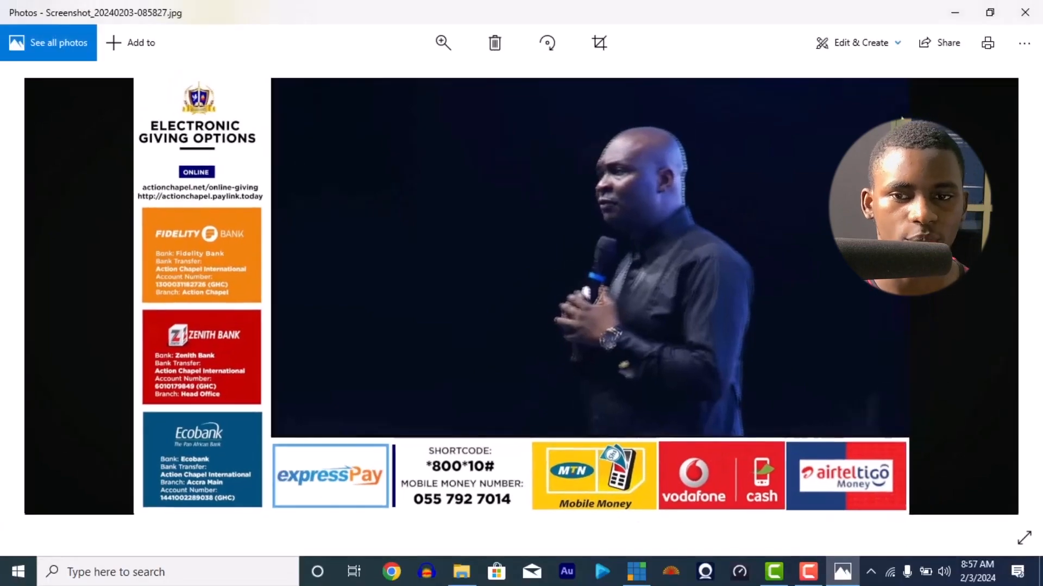
{"action": "left_click", "coordinate": [654, 571]}
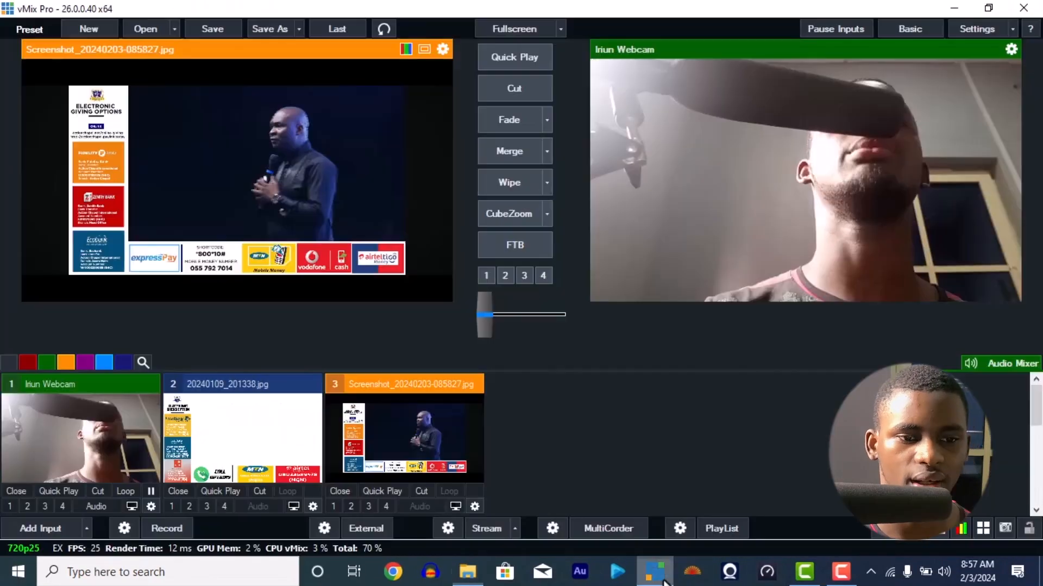
{"action": "left_click", "coordinate": [243, 432]}
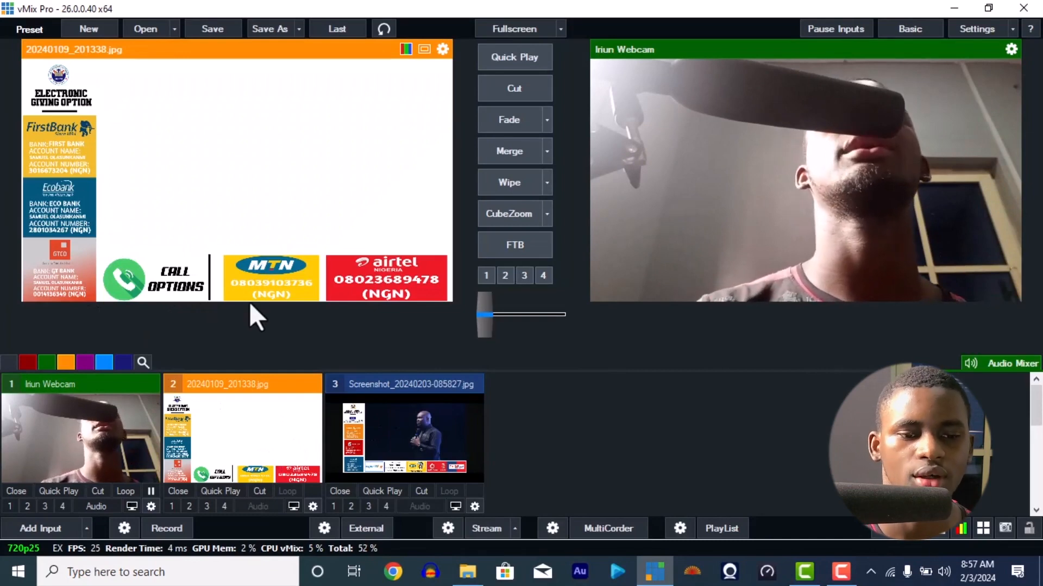
{"action": "mouse_move", "coordinate": [223, 416]}
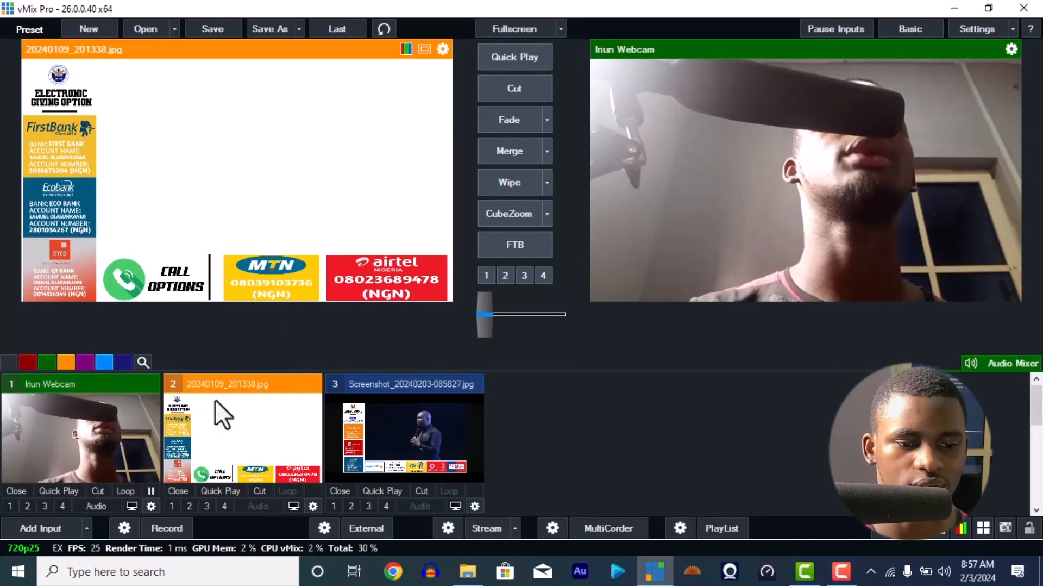
{"action": "mouse_move", "coordinate": [109, 453]}
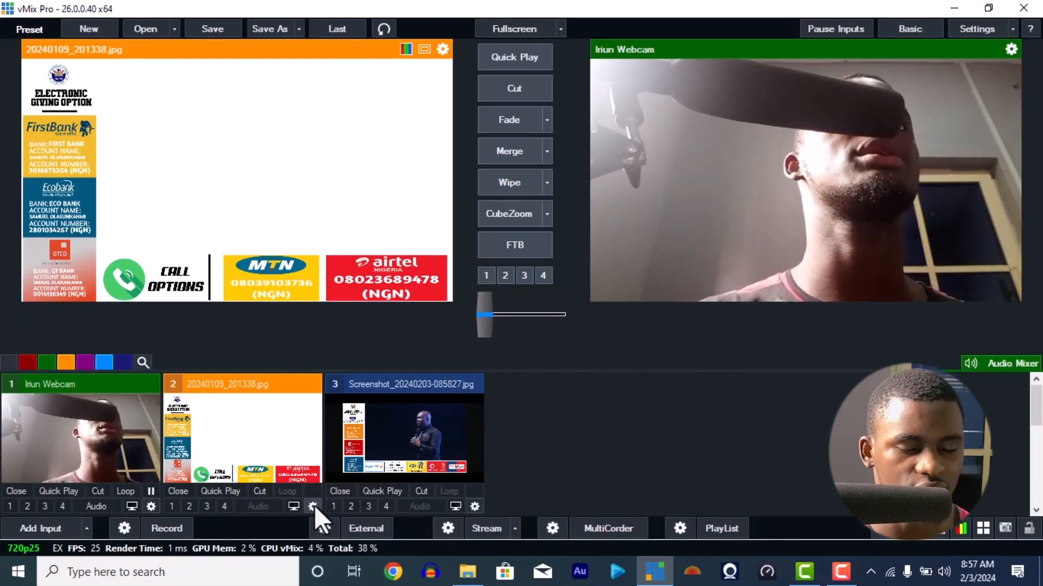
Open the input settings for input 2, 20240109_201338.jpg
{"action": "left_click", "coordinate": [313, 506]}
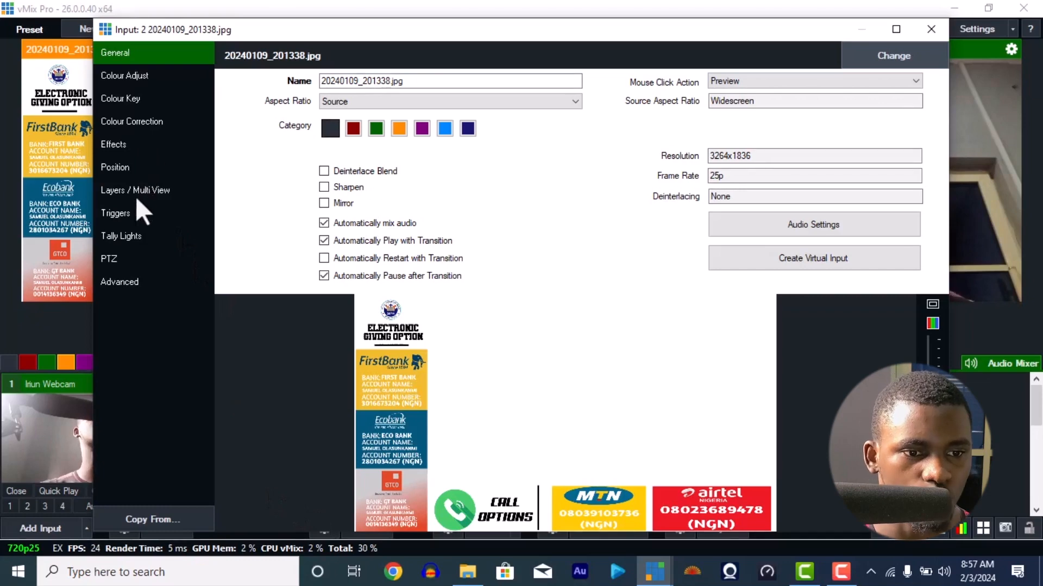
In Layers / Multi View, set layer 1 to 1 Iriun Webcam
{"action": "left_click", "coordinate": [135, 190]}
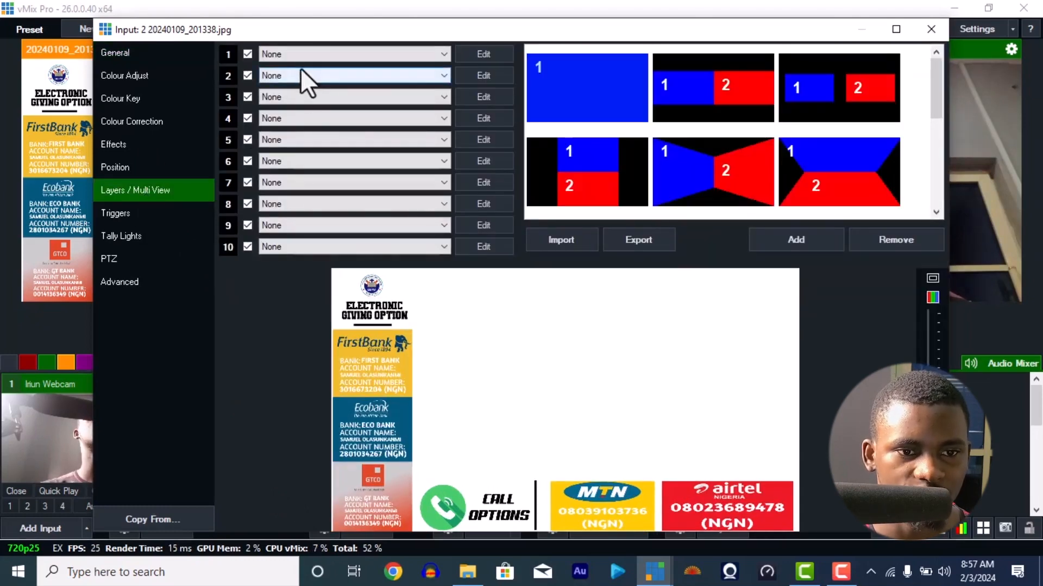
{"action": "left_click", "coordinate": [353, 75]}
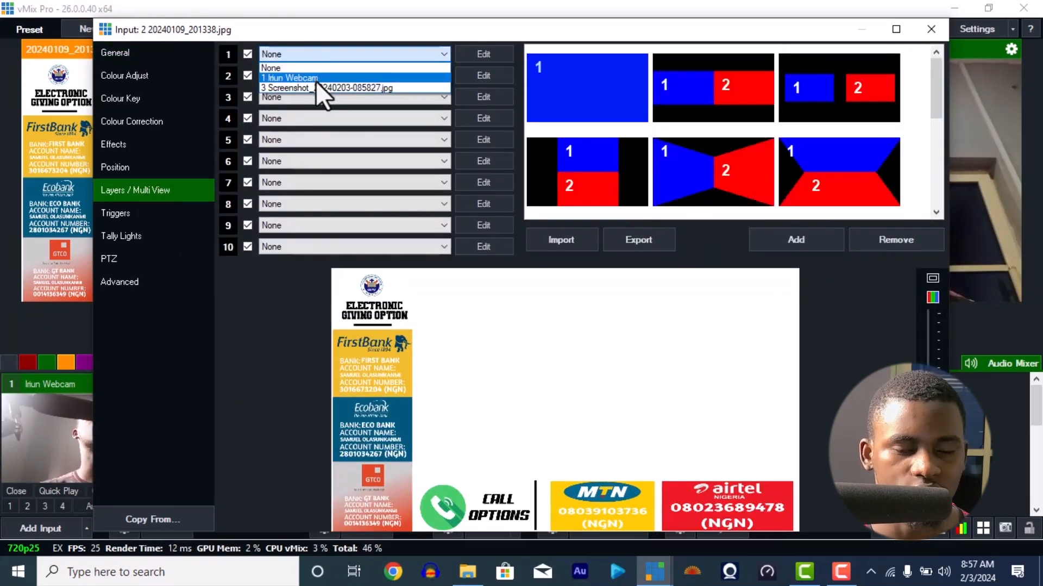
{"action": "left_click", "coordinate": [290, 78]}
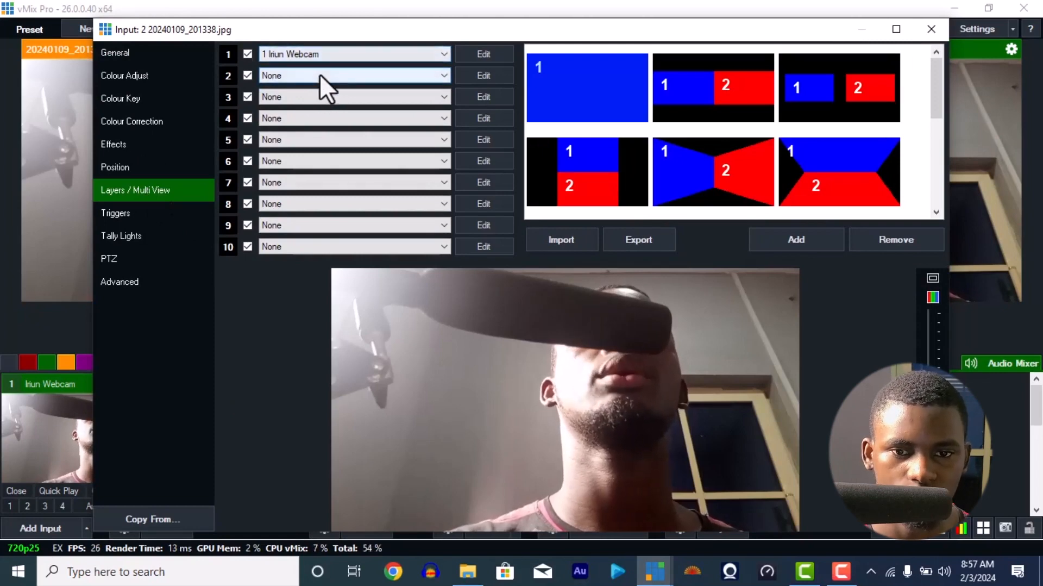
{"action": "mouse_move", "coordinate": [406, 333]}
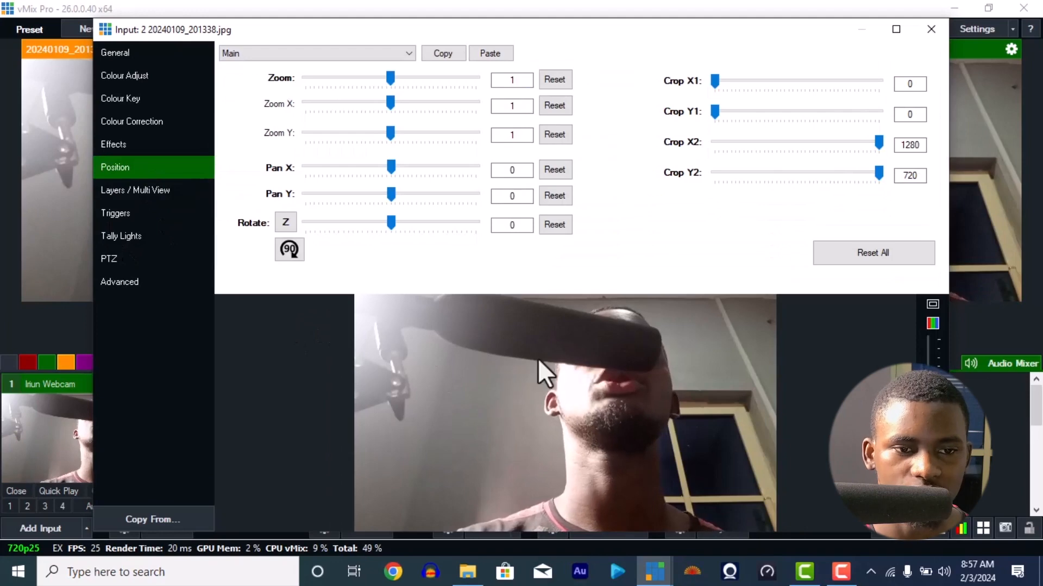
Set the webcam layer to about 0.81 zoom, pan 0.17/0.21, filling the white area
{"action": "left_click", "coordinate": [316, 53]}
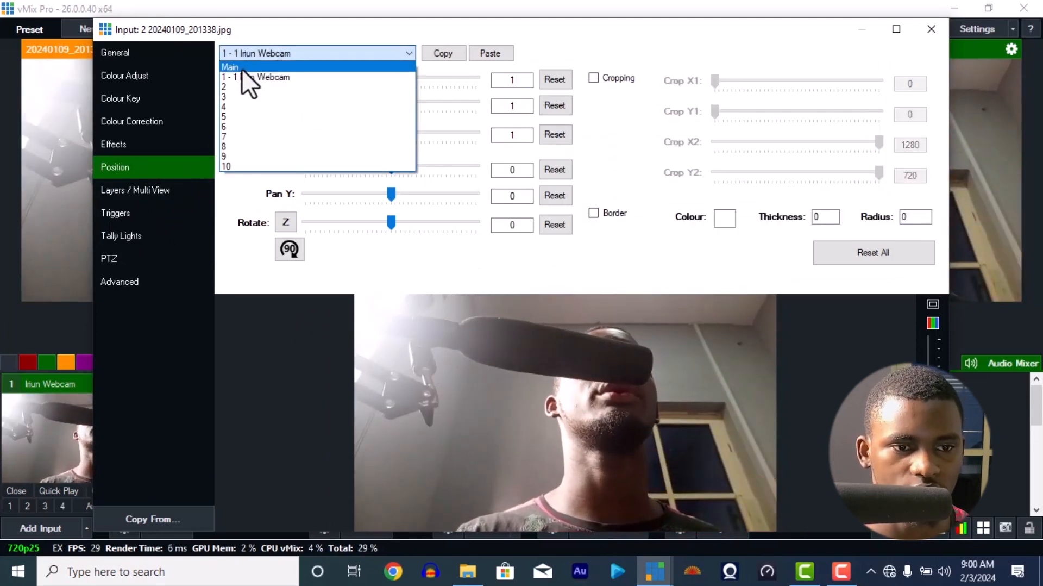
{"action": "left_click", "coordinate": [230, 67]}
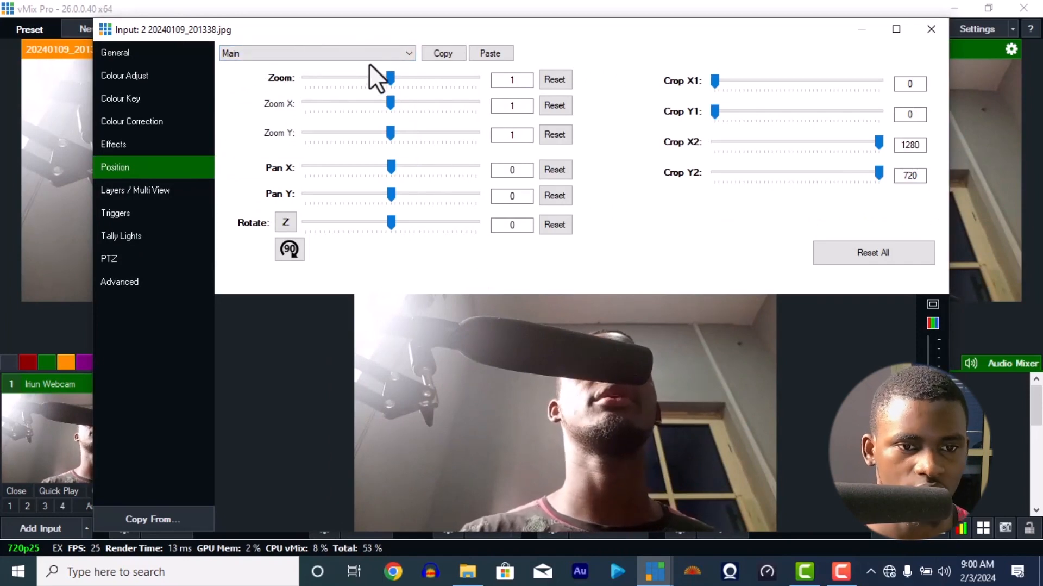
{"action": "left_click", "coordinate": [316, 53]}
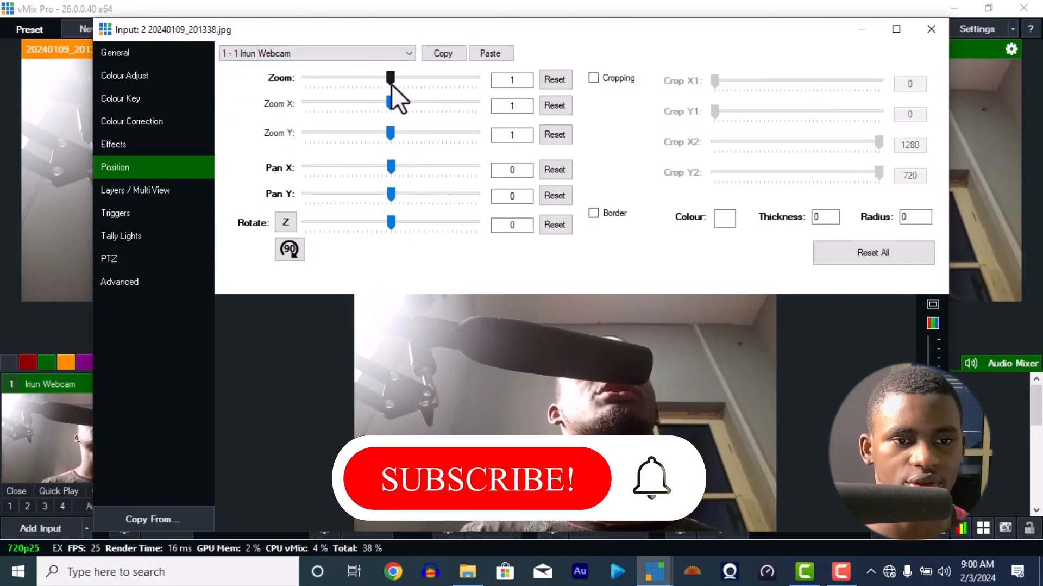
{"action": "left_click_drag", "start_coordinate": [391, 77], "coordinate": [373, 77]}
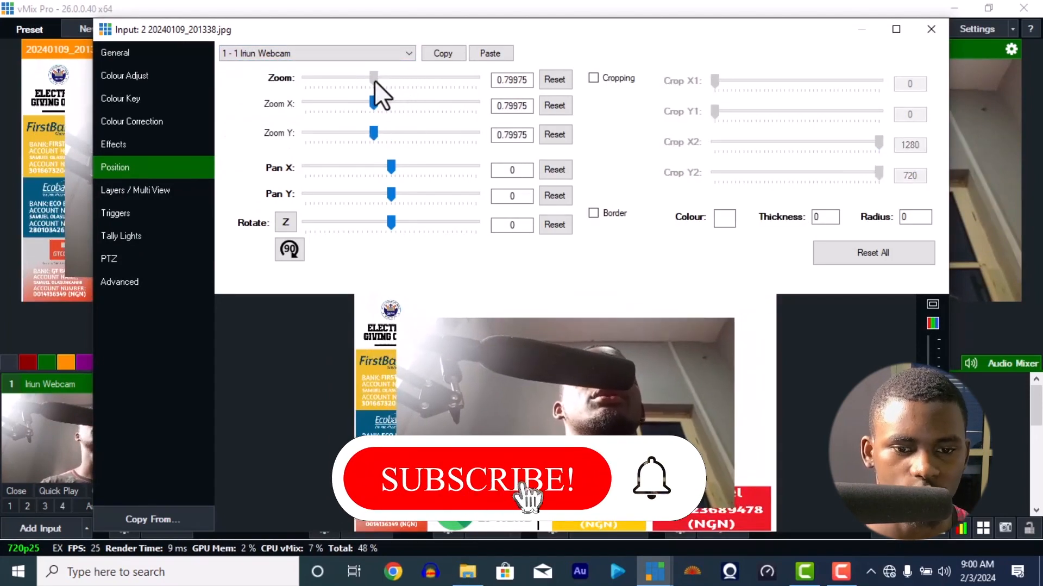
{"action": "left_click_drag", "start_coordinate": [374, 77], "coordinate": [373, 77]}
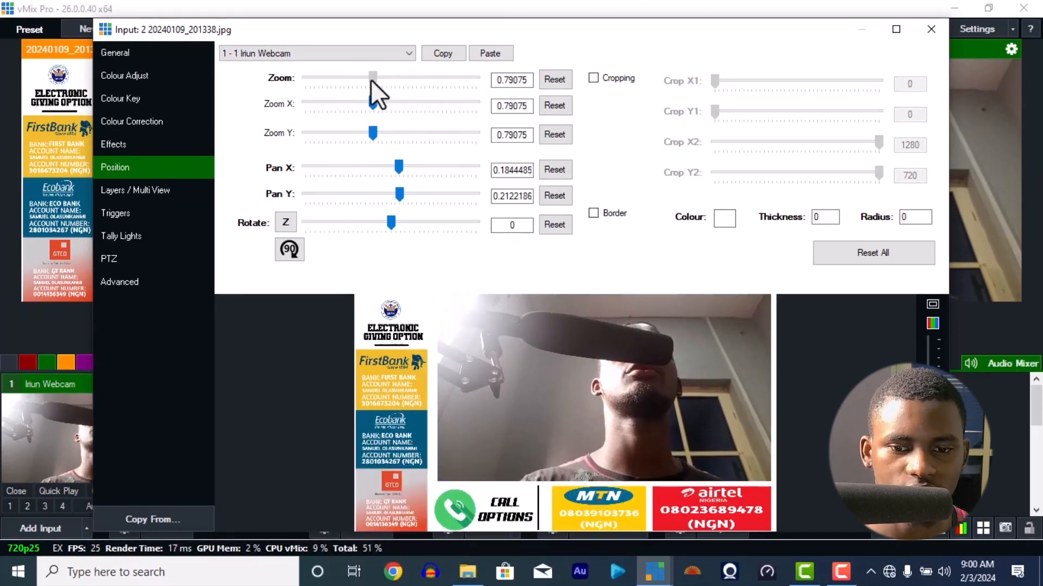
{"action": "left_click_drag", "start_coordinate": [372, 76], "coordinate": [374, 77]}
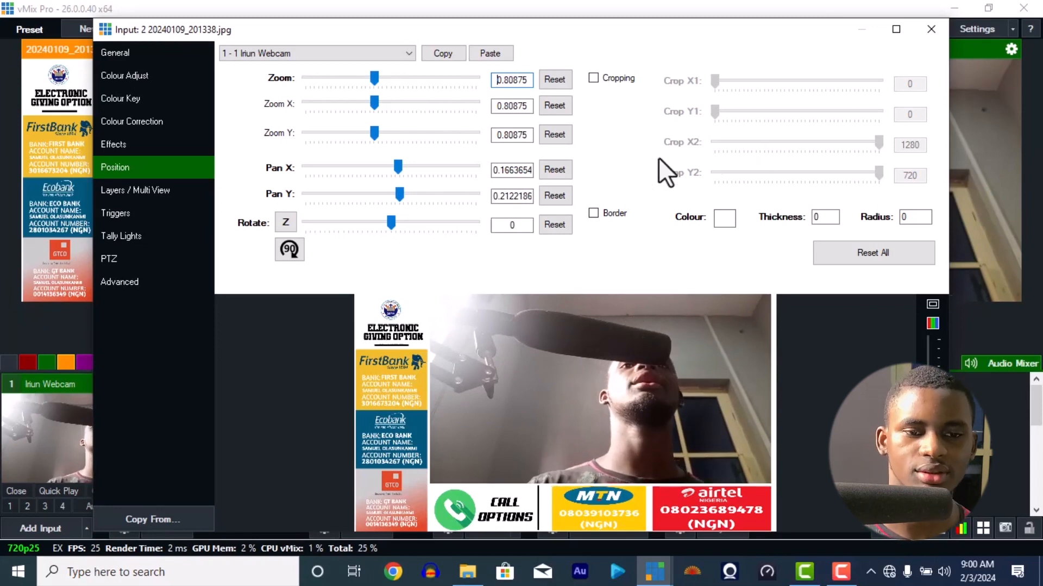
{"action": "left_click", "coordinate": [931, 29]}
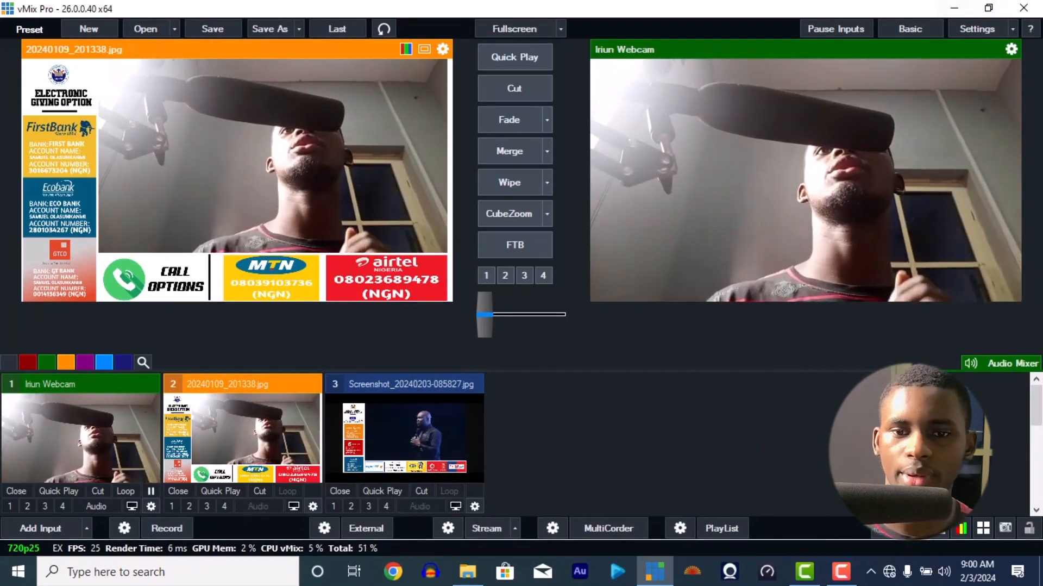
{"action": "mouse_move", "coordinate": [696, 213]}
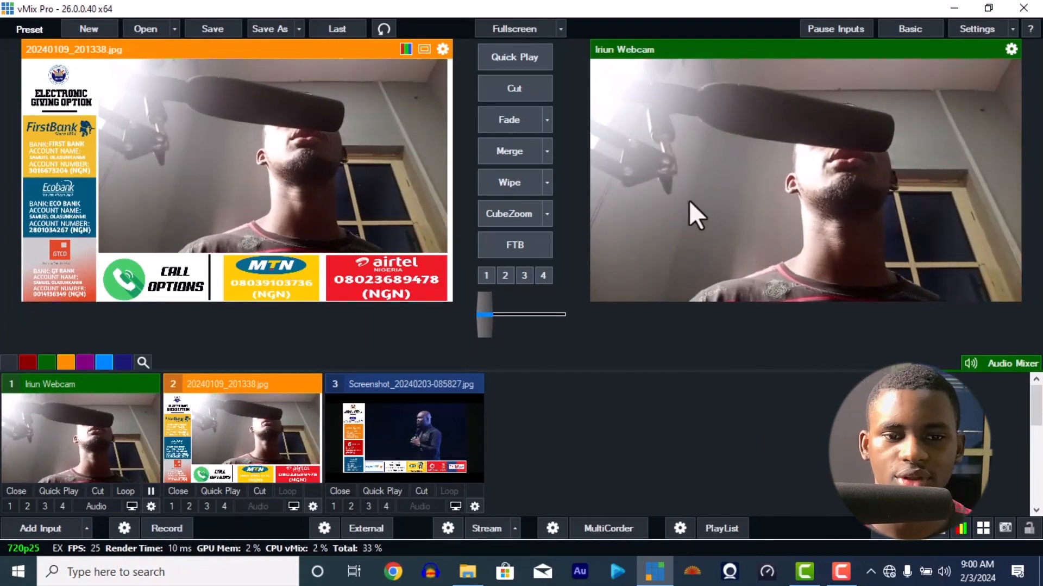
{"action": "mouse_move", "coordinate": [605, 240]}
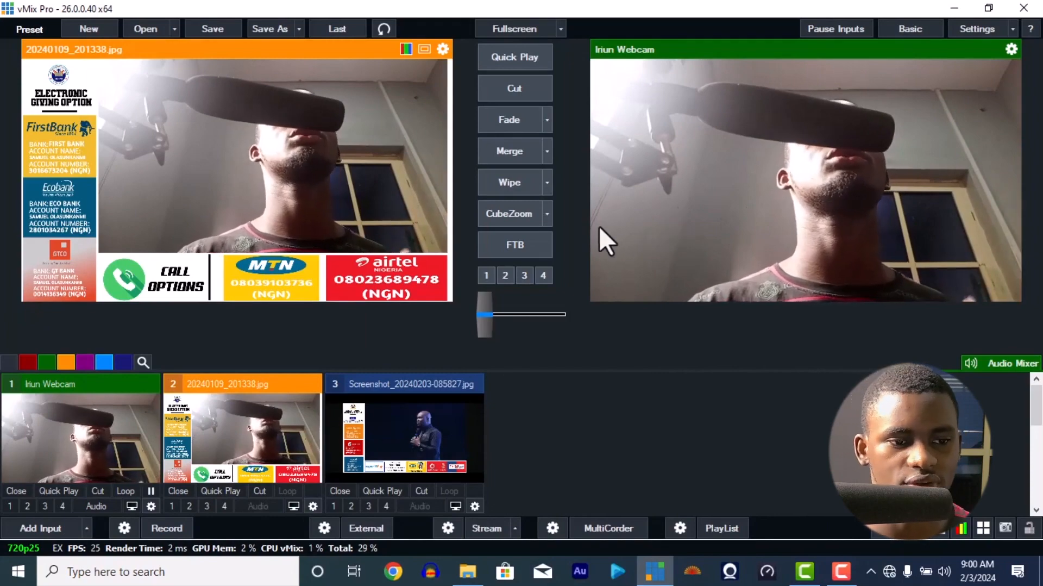
Fade the graphic-with-webcam composite to output, then fade back to the plain webcam
{"action": "left_click", "coordinate": [513, 120]}
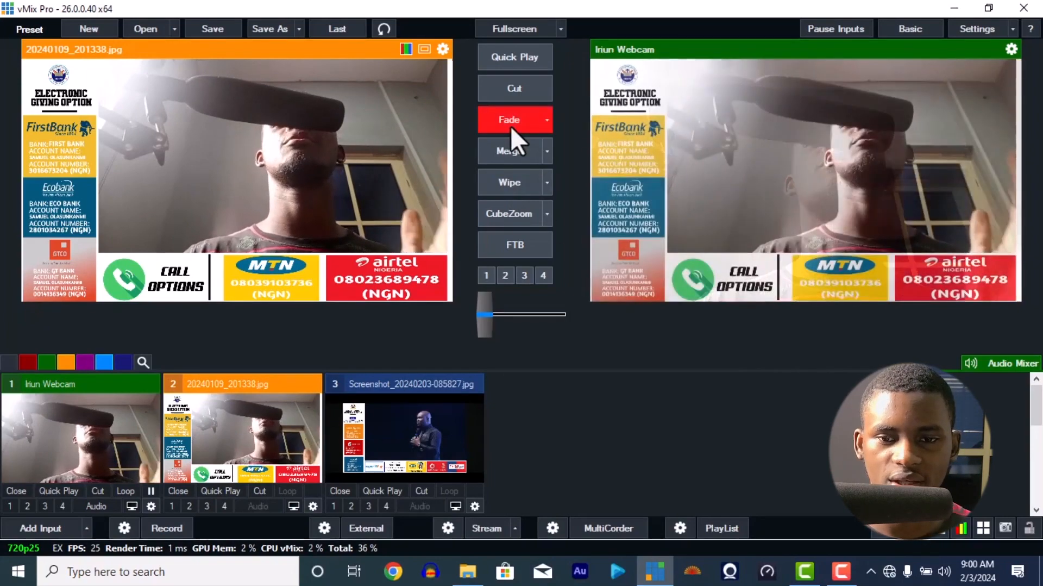
{"action": "left_click", "coordinate": [509, 120]}
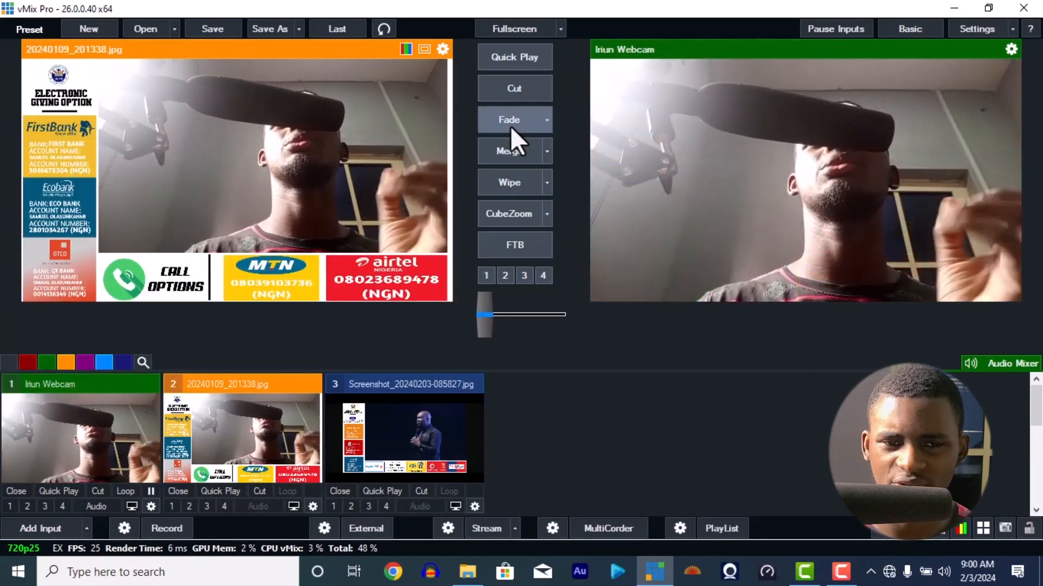
{"action": "mouse_move", "coordinate": [692, 169]}
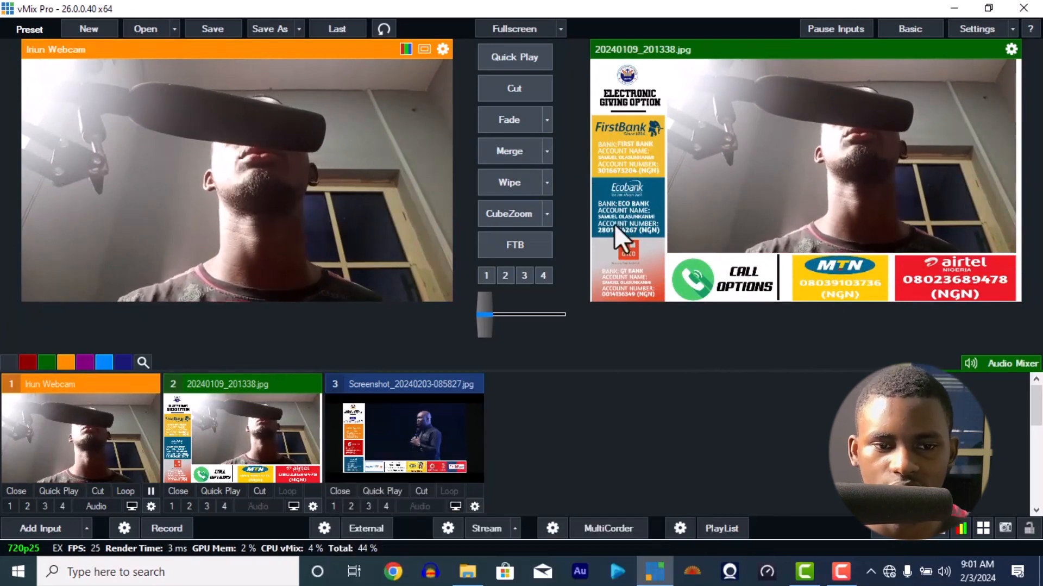
{"action": "mouse_move", "coordinate": [515, 151]}
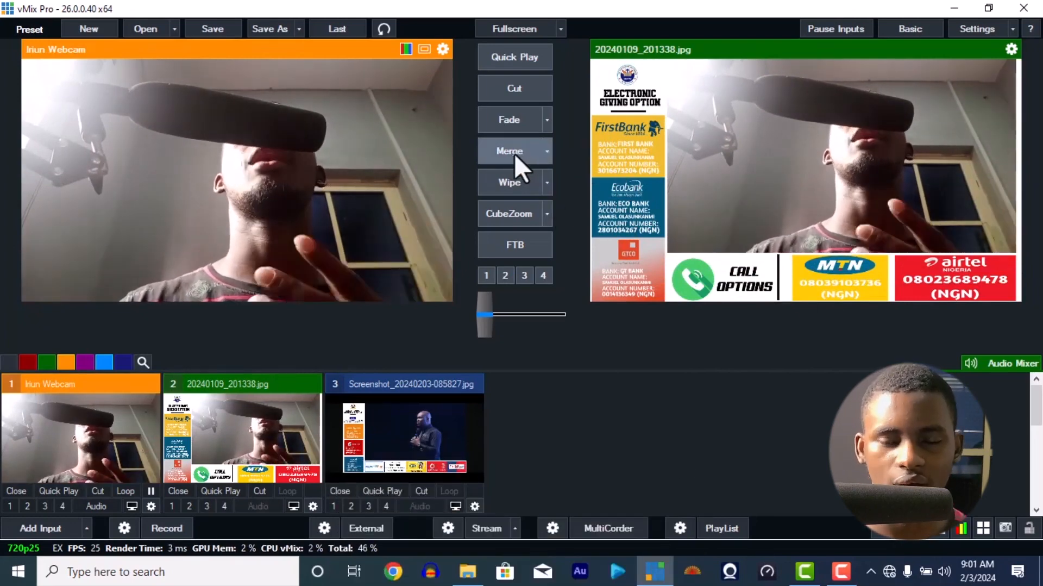
Merge the webcam to output, merge the graphic-with-webcam composite back, and reopen input 2's settings
{"action": "left_click", "coordinate": [514, 150]}
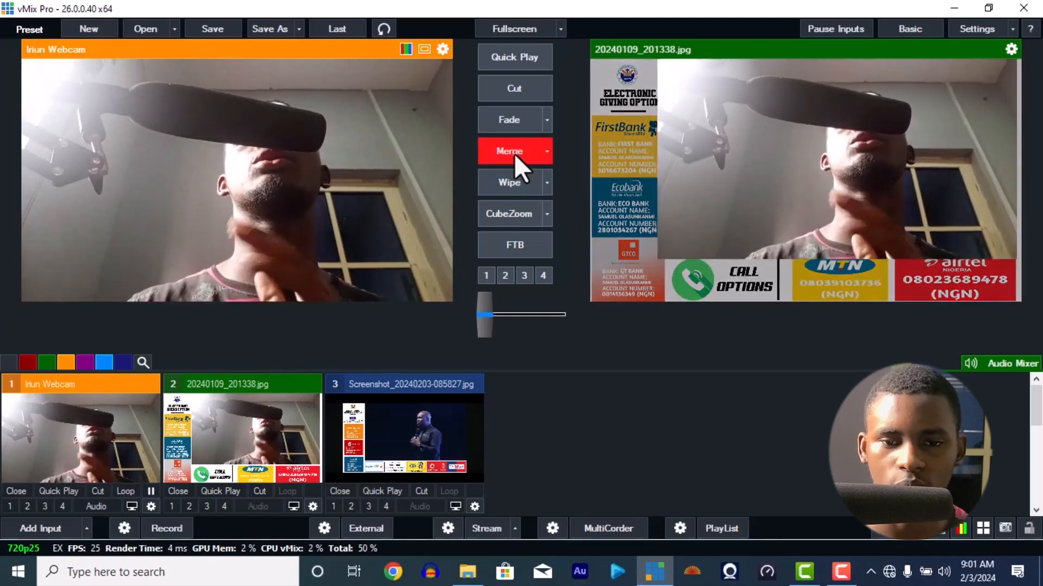
{"action": "left_click", "coordinate": [515, 151]}
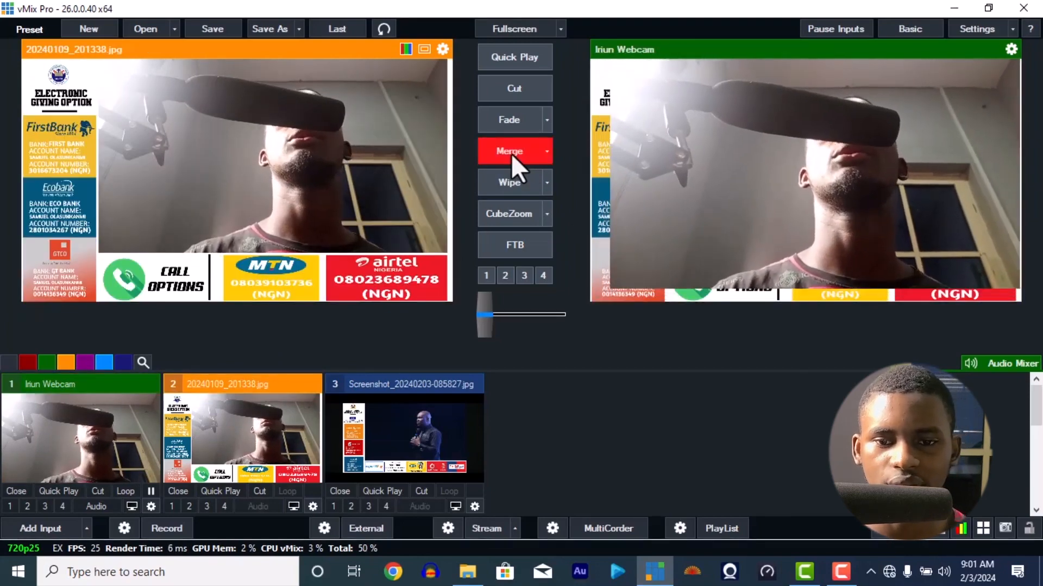
{"action": "left_click", "coordinate": [510, 151]}
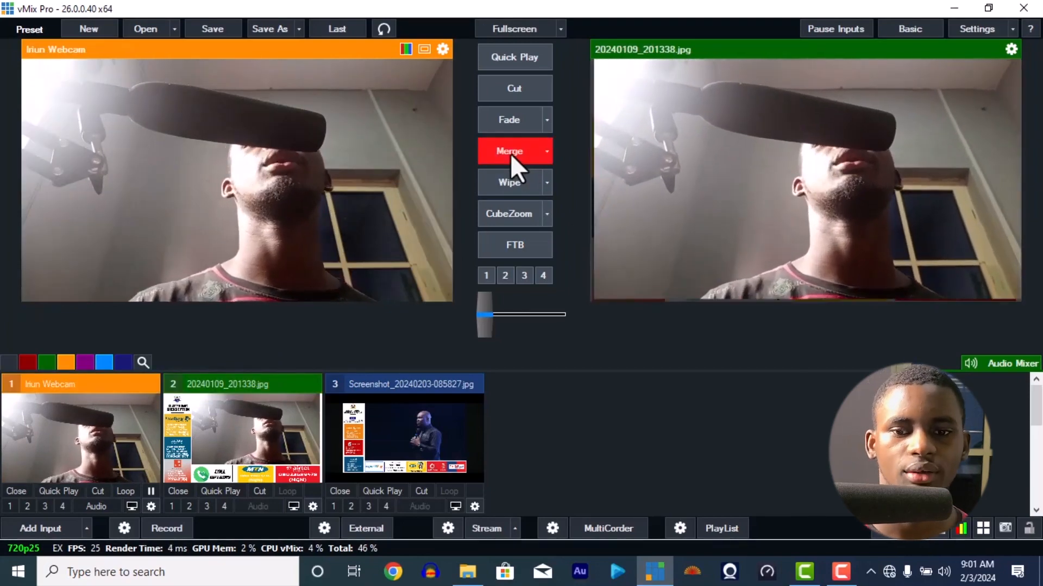
{"action": "left_click", "coordinate": [514, 150]}
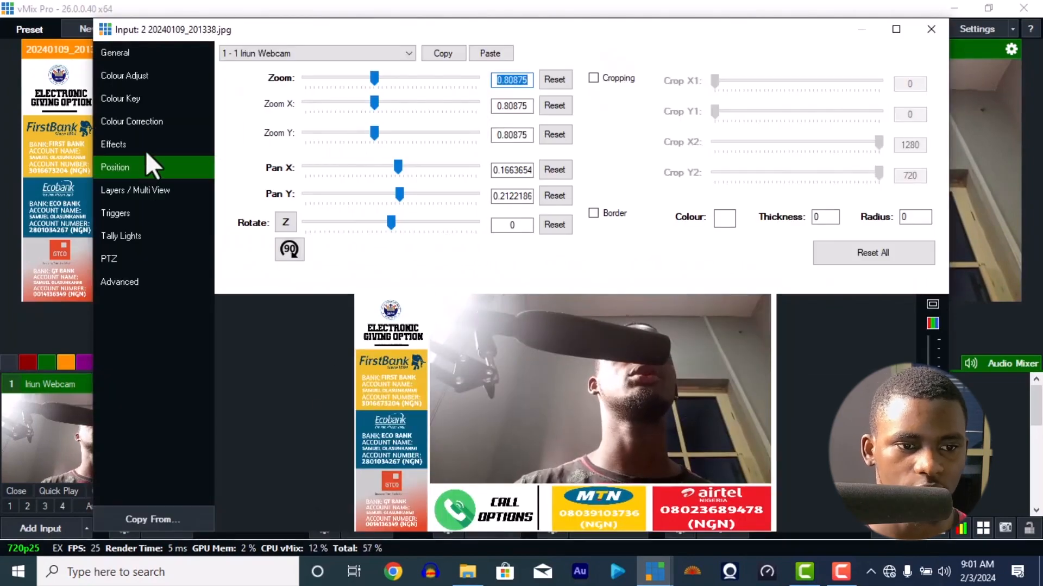
In the graphic's Layers list, hide and re-show webcam layer 1, then close the Input window
{"action": "left_click", "coordinate": [135, 190]}
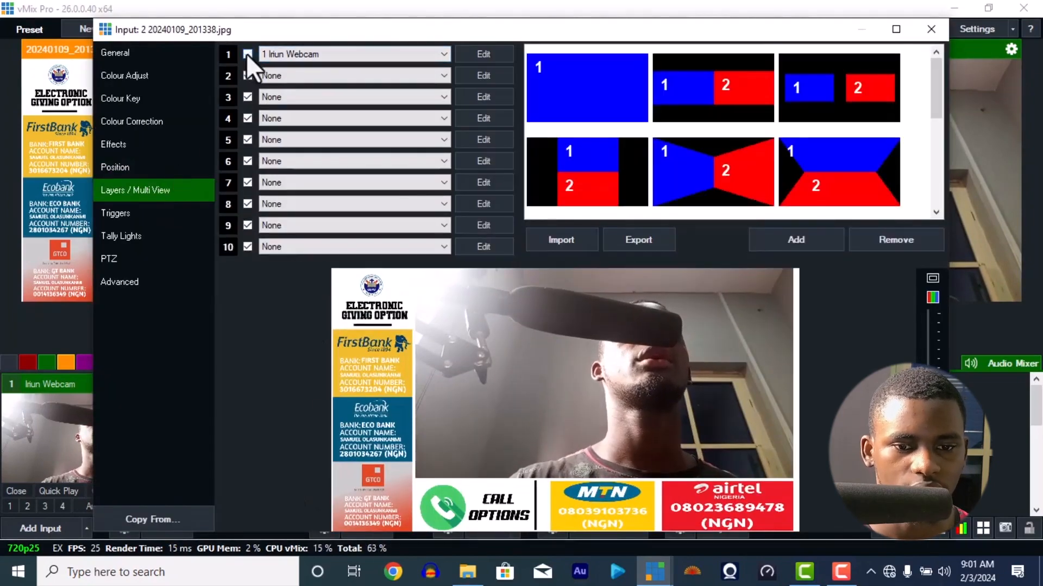
{"action": "left_click", "coordinate": [248, 53]}
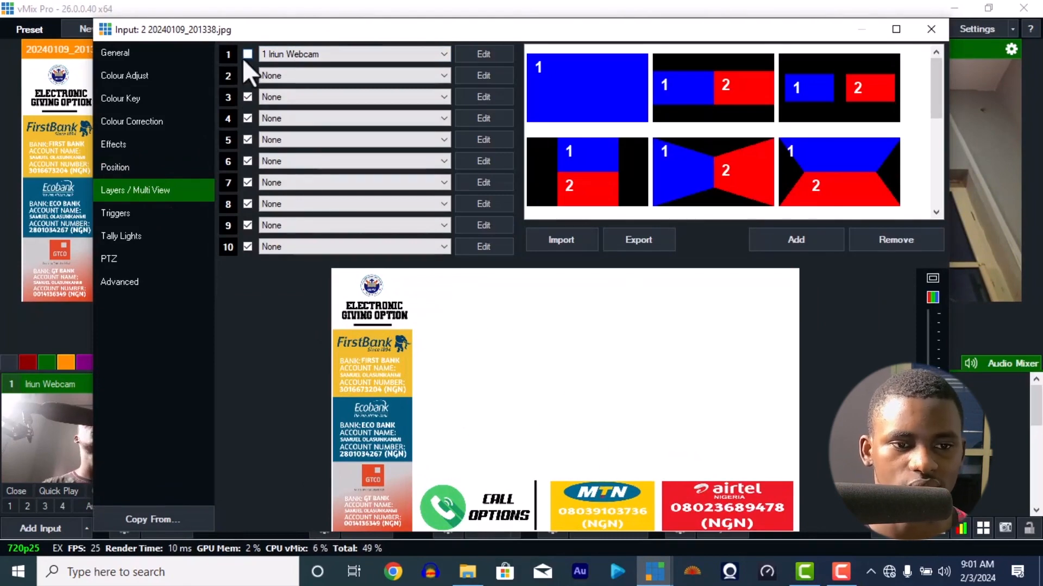
{"action": "left_click", "coordinate": [931, 29]}
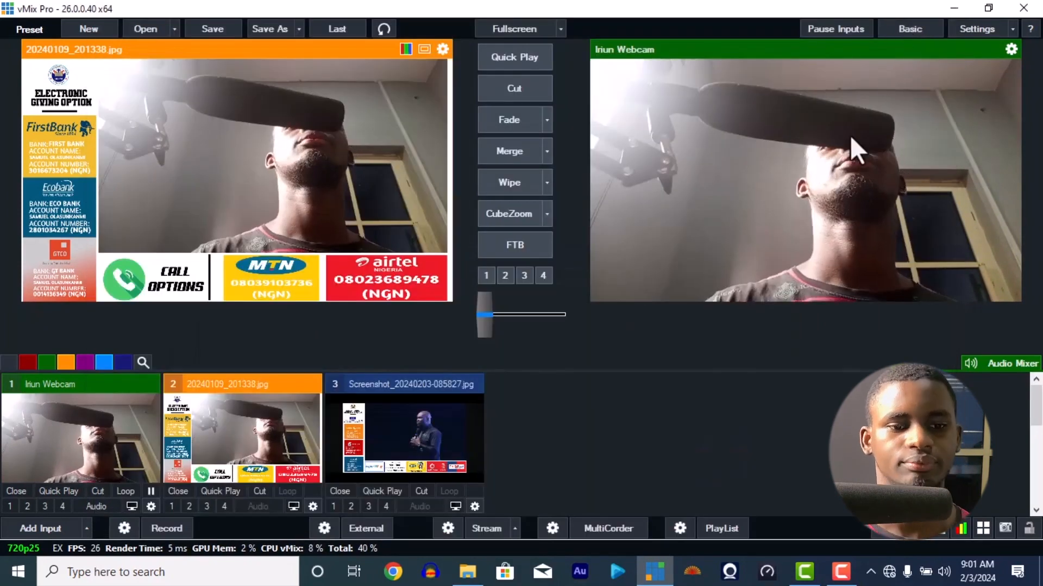